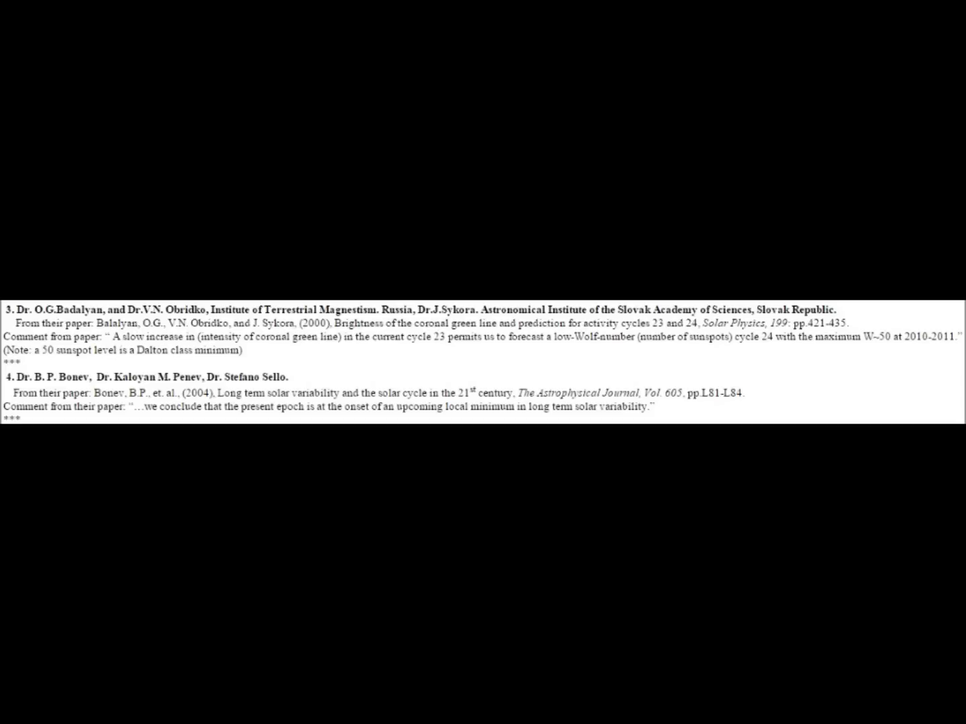
key(Right)
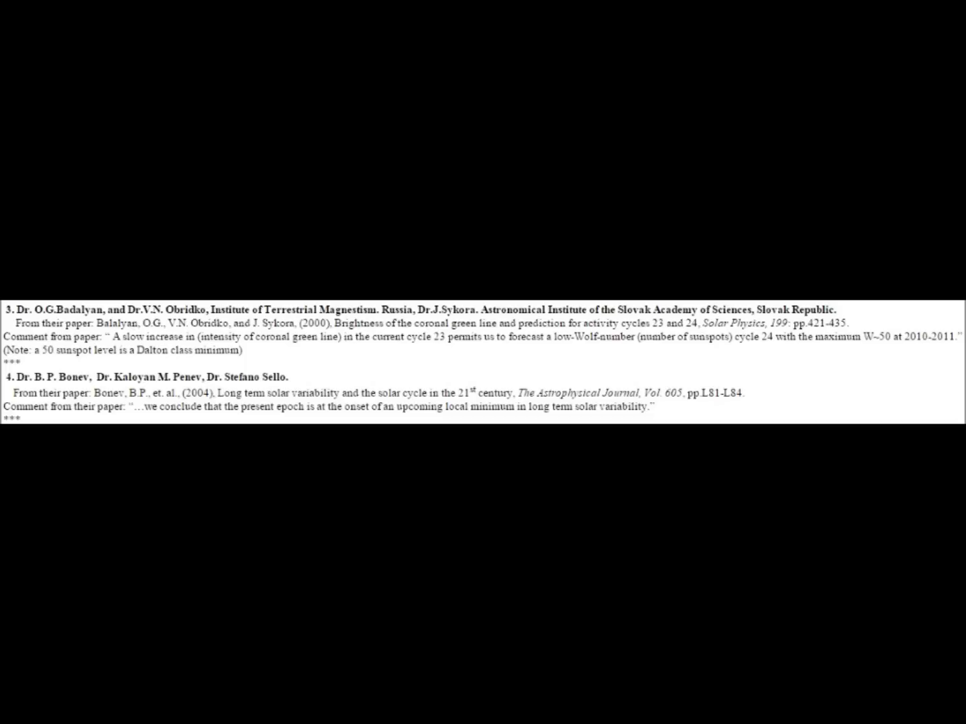
scroll(down, 3)
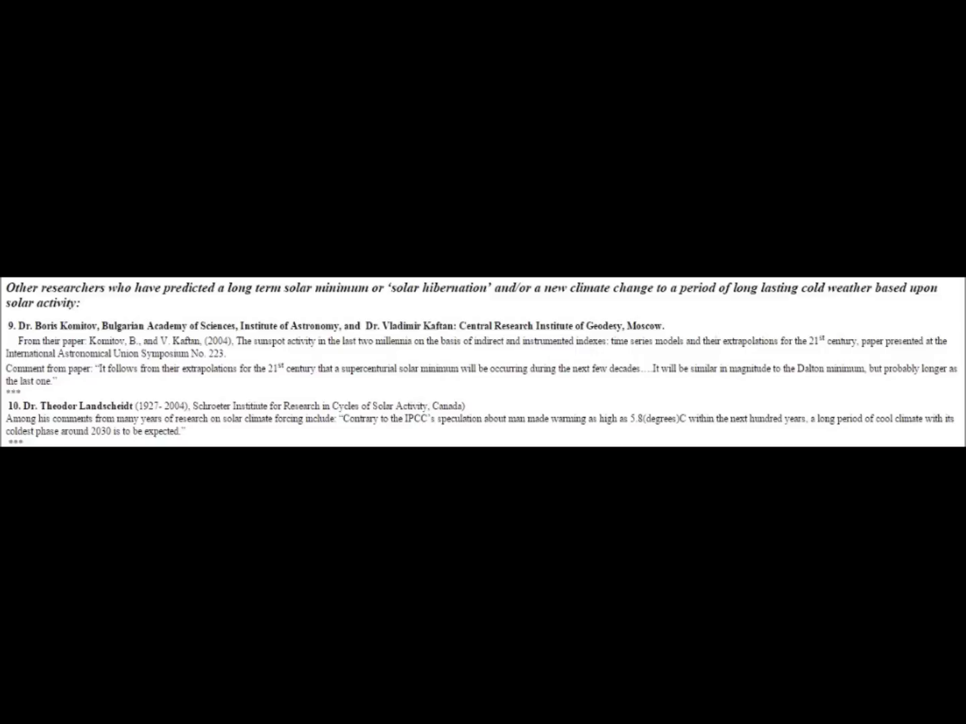
scroll(down, 3)
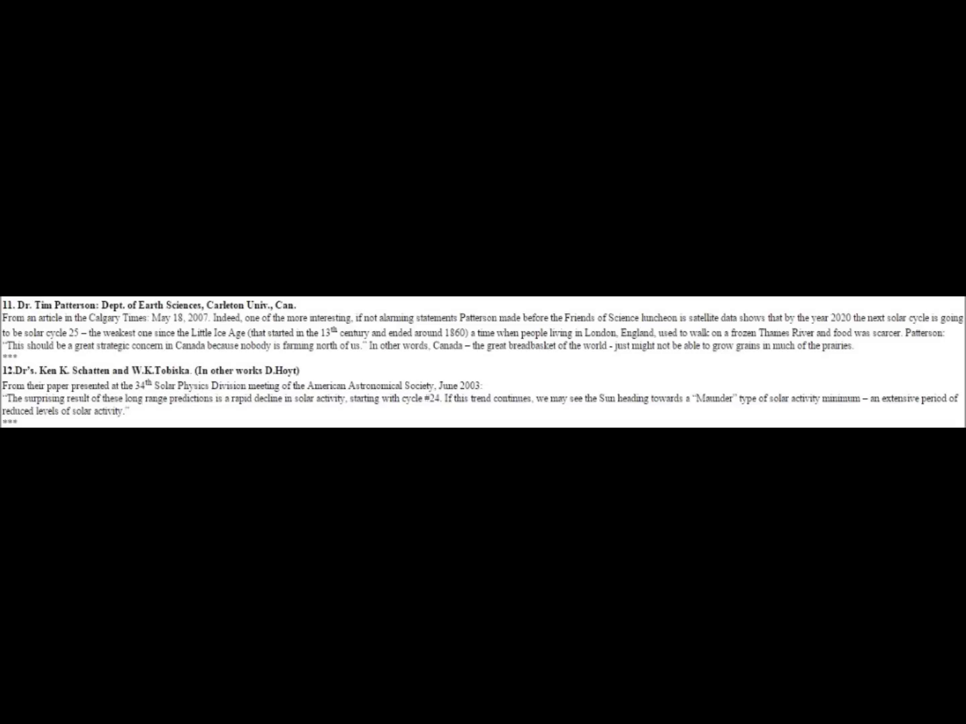
scroll(down, 3)
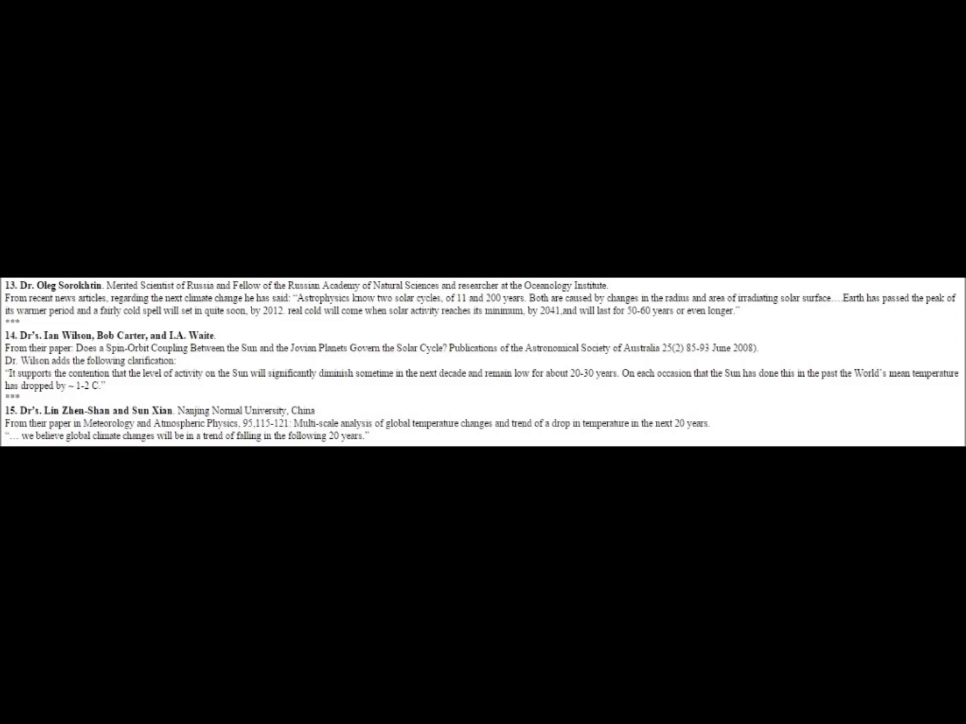